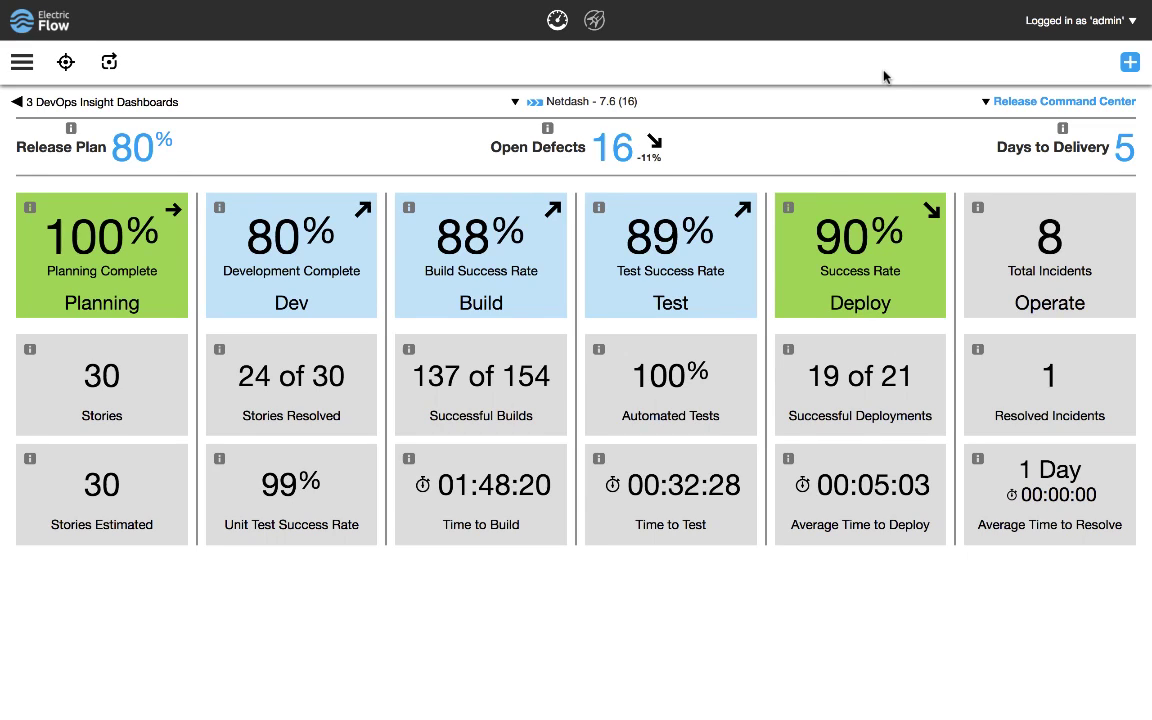
{"action": "mouse_move", "coordinate": [810, 152]}
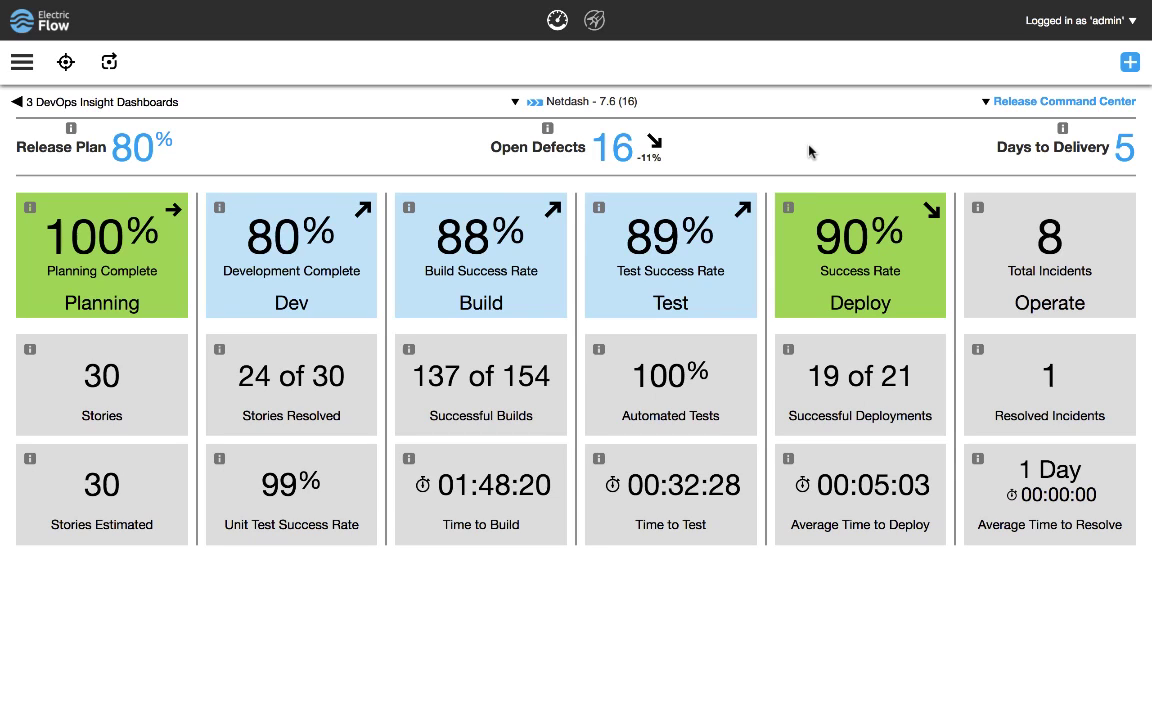
{"action": "mouse_move", "coordinate": [60, 170]}
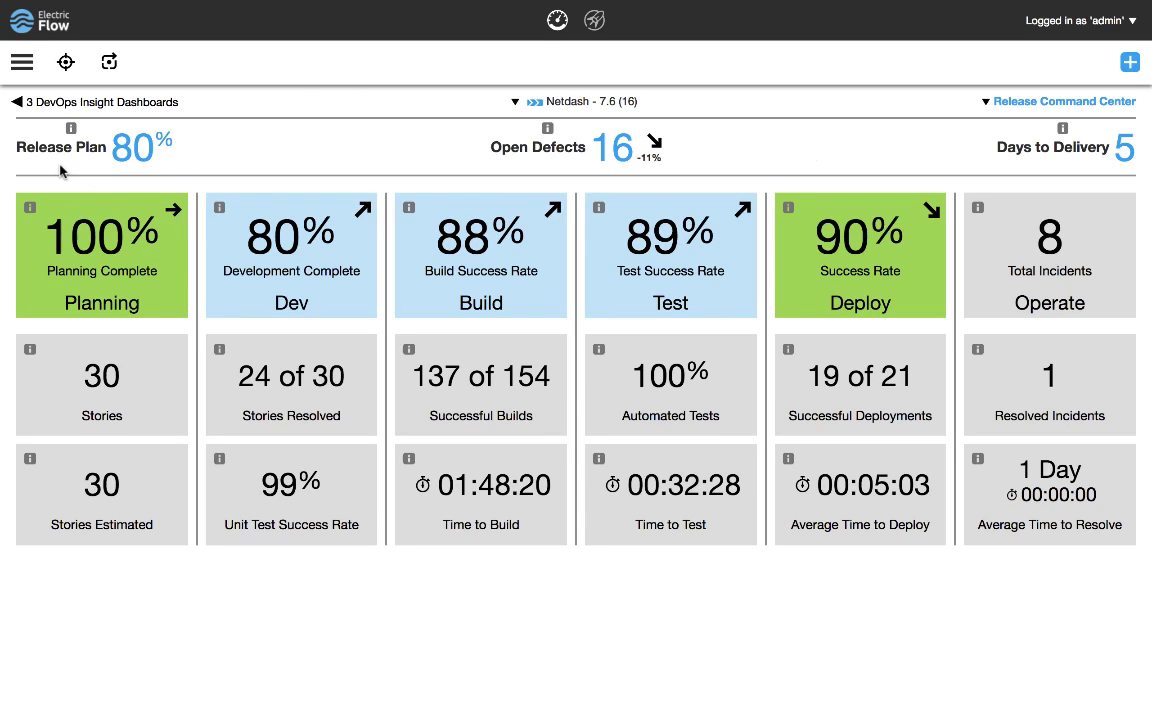
{"action": "mouse_move", "coordinate": [864, 112]}
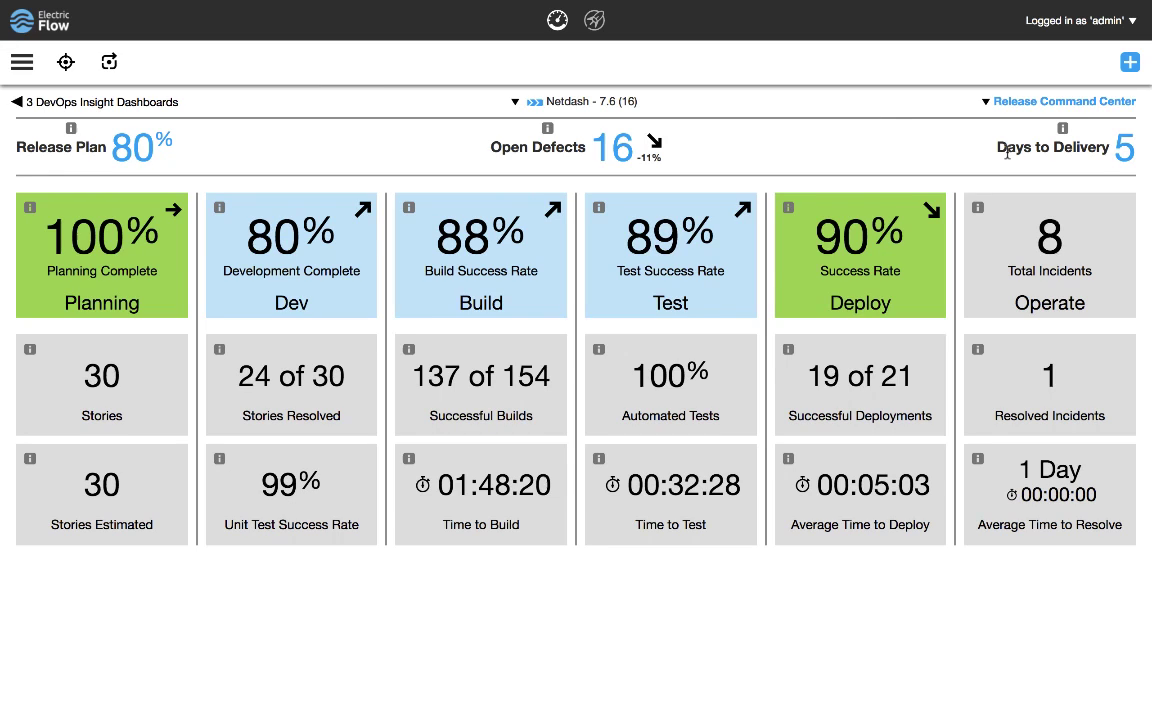
{"action": "mouse_move", "coordinate": [156, 266]}
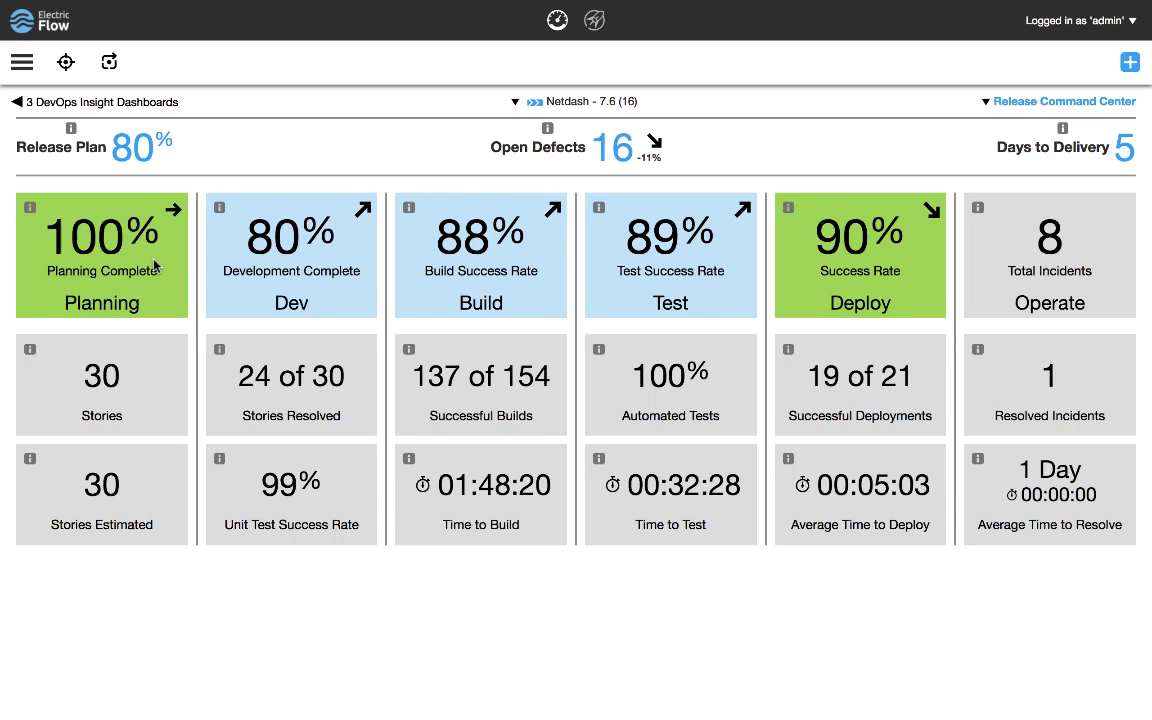
{"action": "mouse_move", "coordinate": [428, 272]}
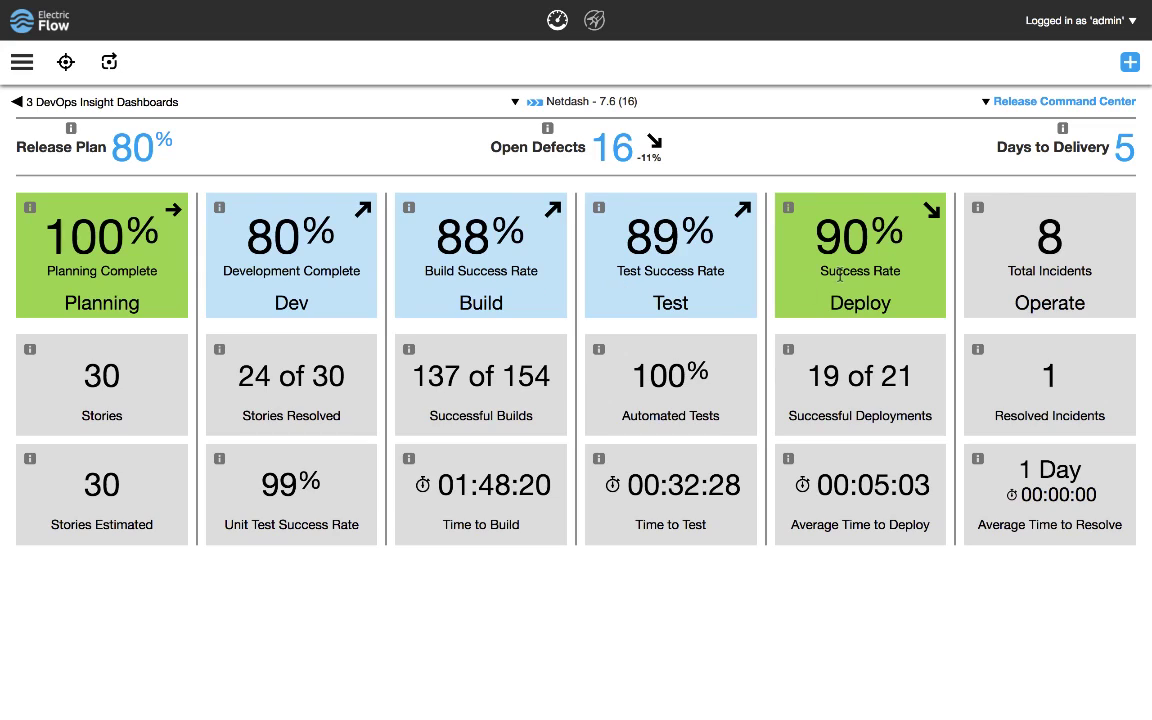
{"action": "mouse_move", "coordinate": [944, 284]}
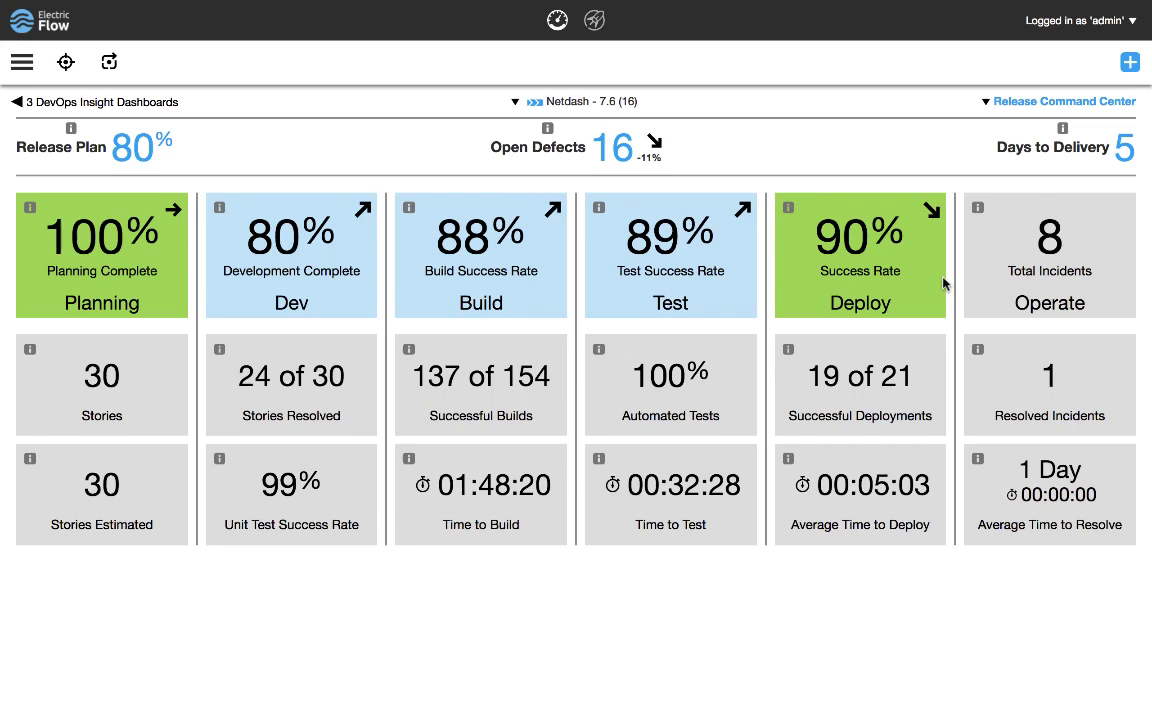
{"action": "mouse_move", "coordinate": [760, 384]}
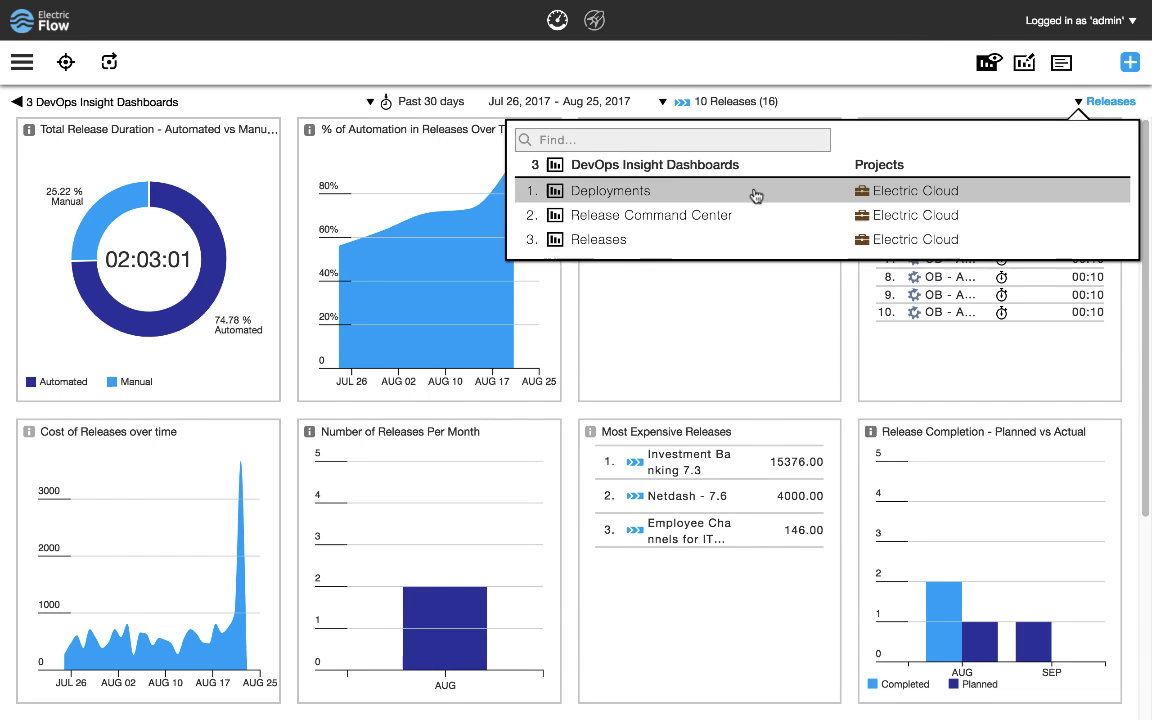
- Switch to the Deployments dashboard showing 205 total deployments and NetDash charts
{"action": "left_click", "coordinate": [610, 190]}
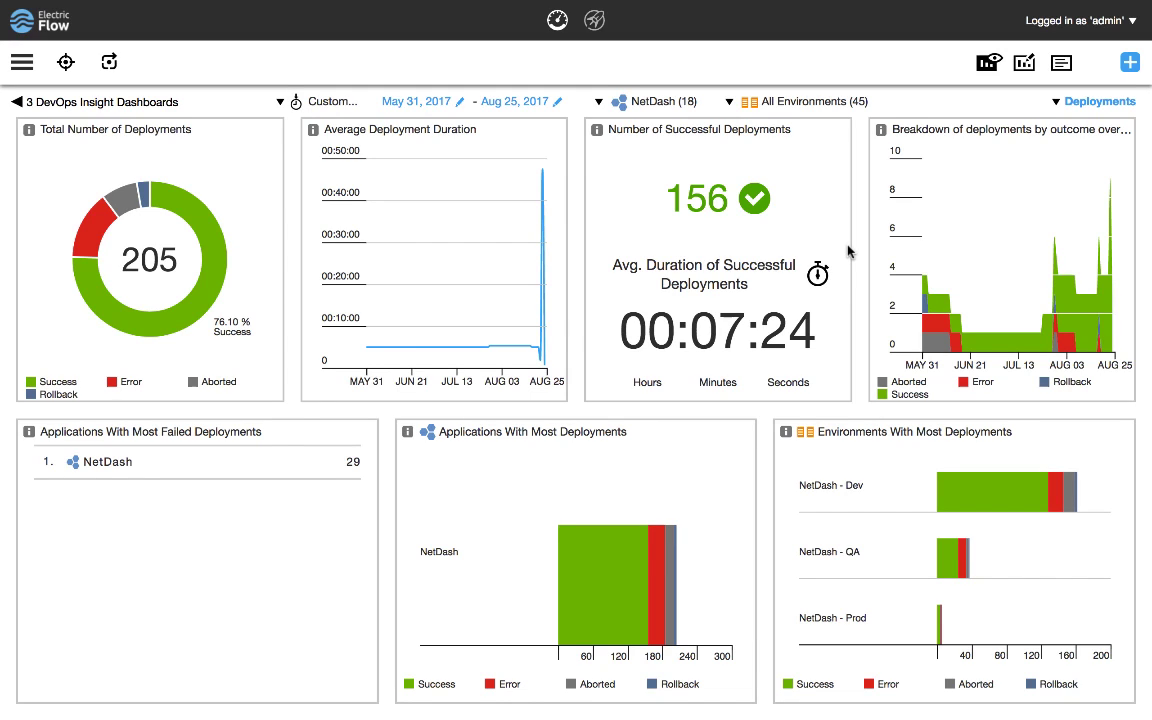
{"action": "mouse_move", "coordinate": [168, 296]}
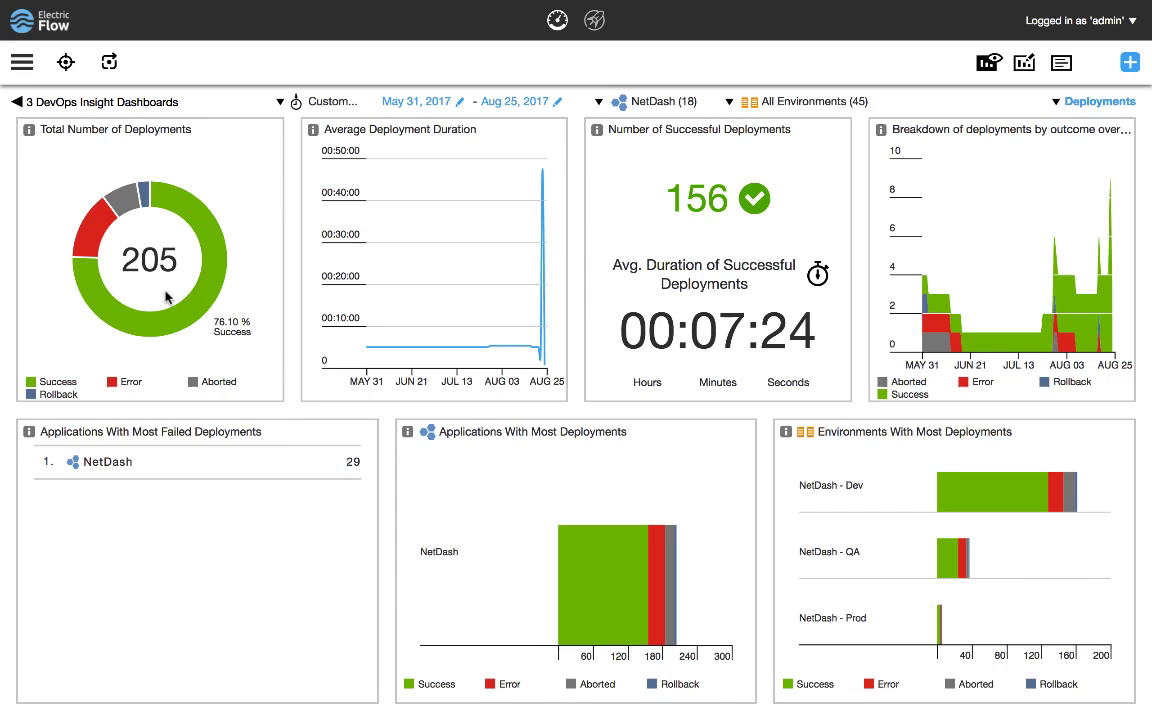
{"action": "mouse_move", "coordinate": [192, 308]}
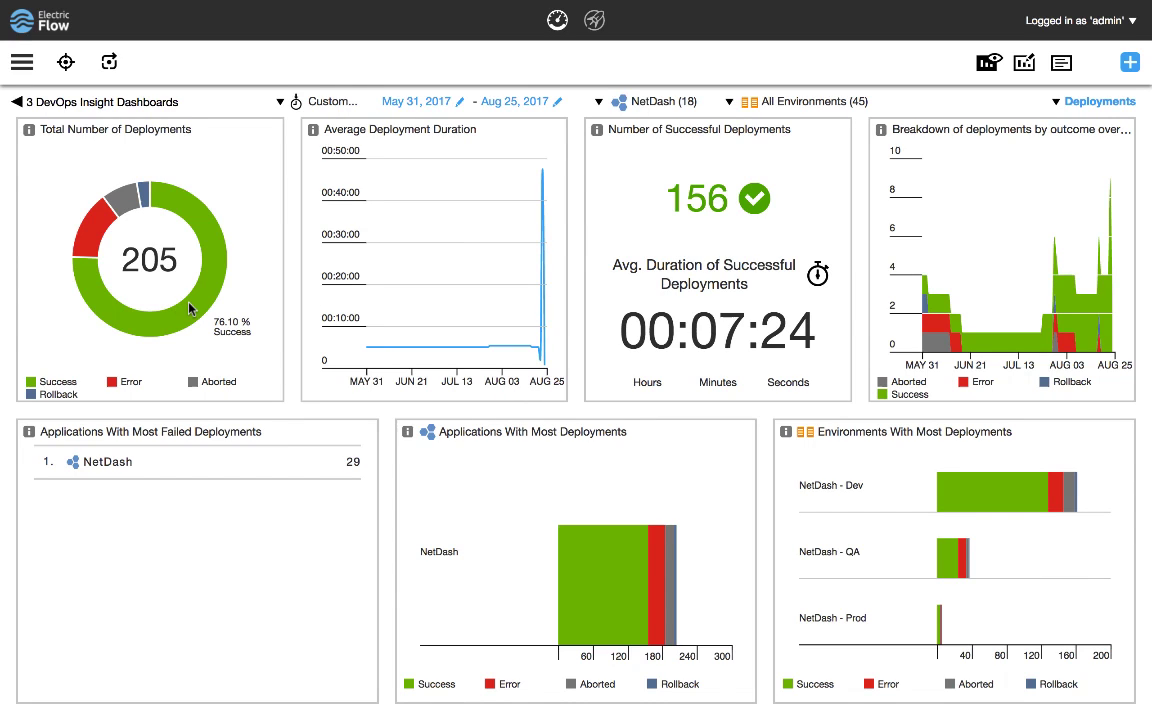
{"action": "mouse_move", "coordinate": [190, 308]}
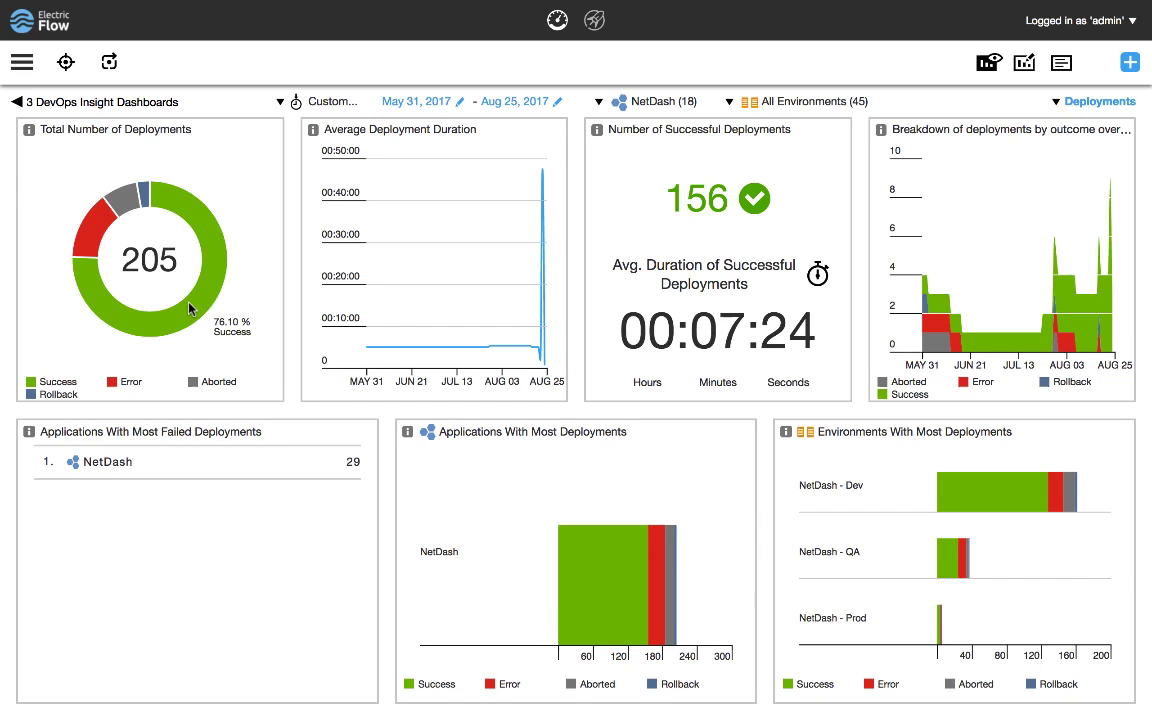
{"action": "mouse_move", "coordinate": [932, 88]}
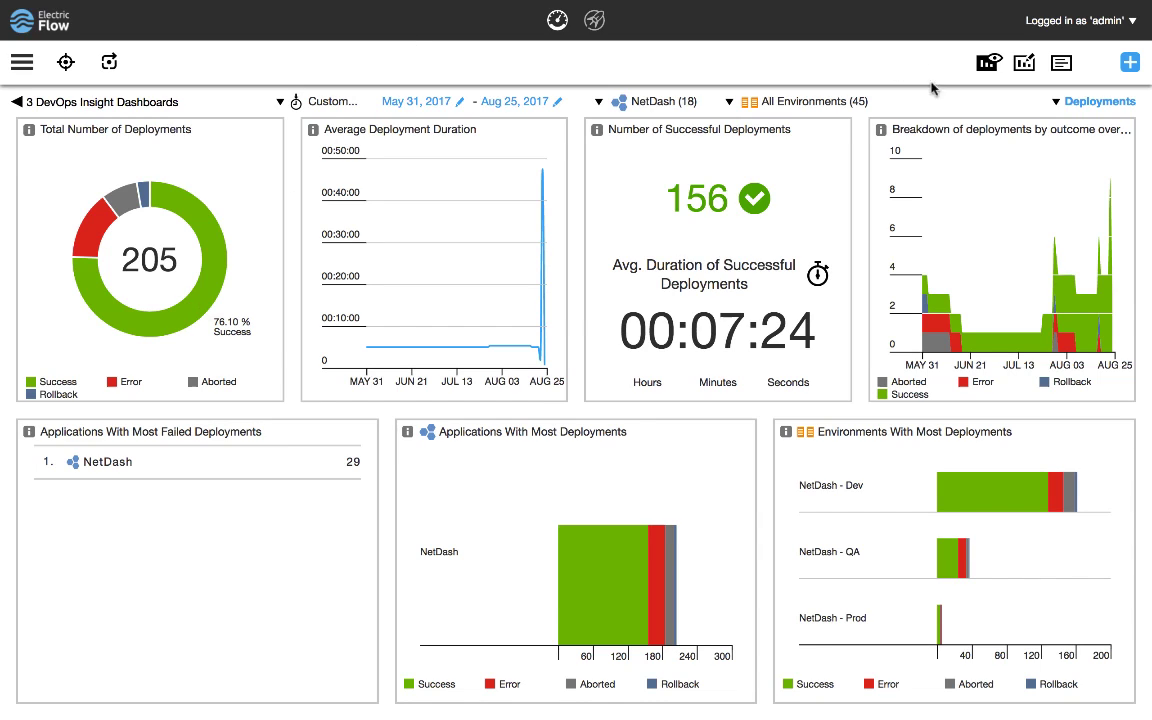
{"action": "mouse_move", "coordinate": [192, 308]}
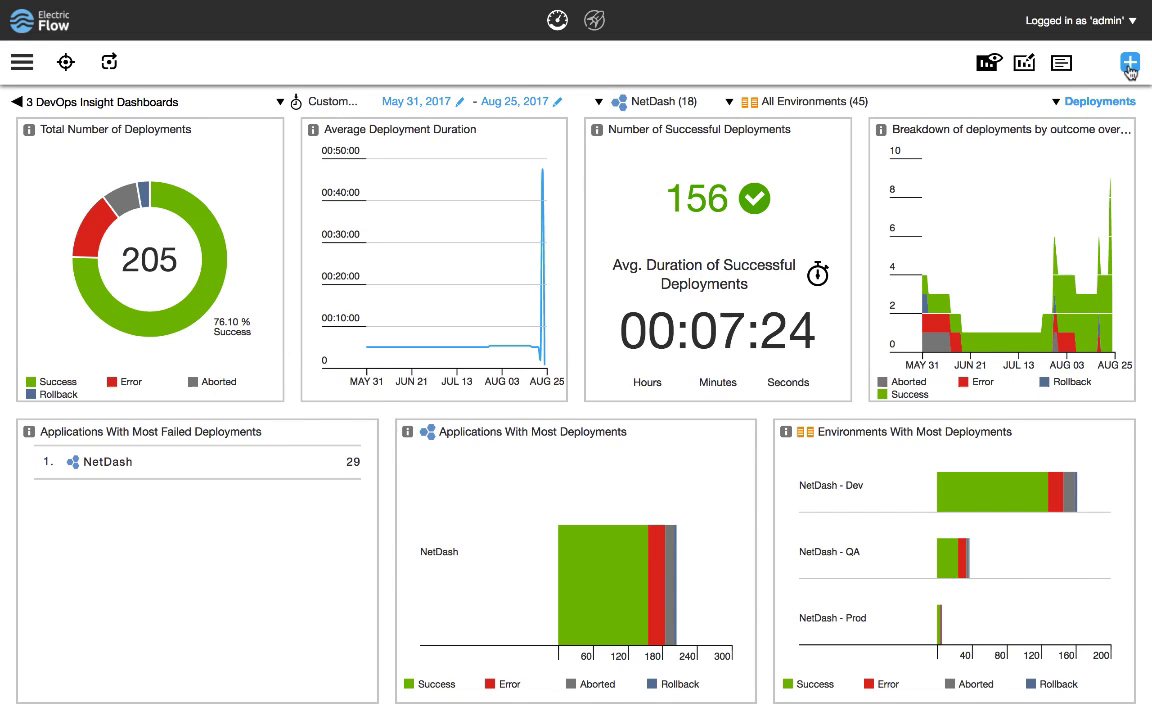
- Create dashboard 'Deployments-2' by copying Deployments via Copy Existing, keeping the default name
{"action": "left_click", "coordinate": [1128, 62]}
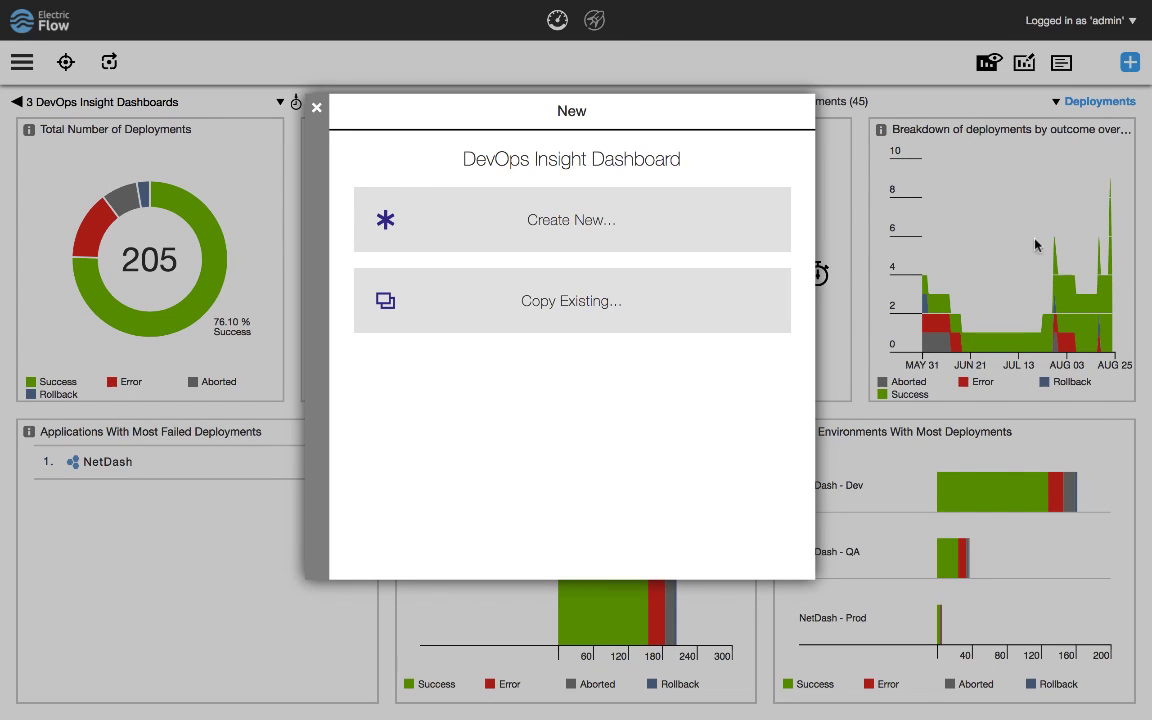
{"action": "left_click", "coordinate": [572, 300]}
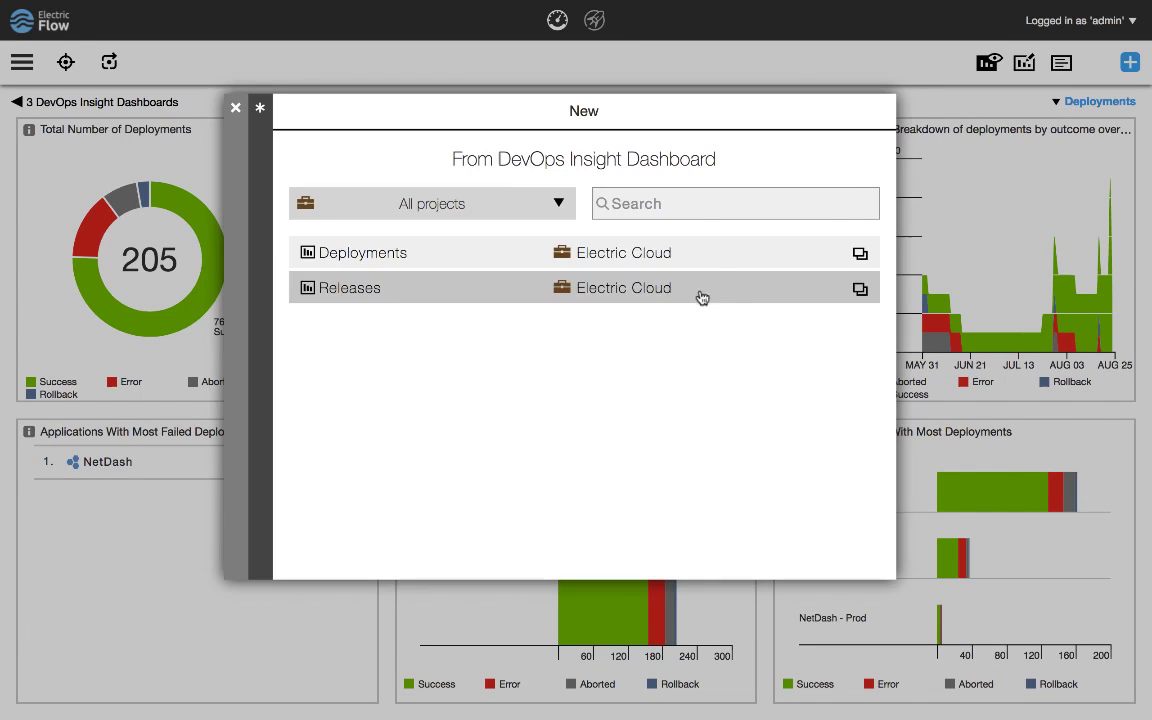
{"action": "left_click", "coordinate": [360, 252]}
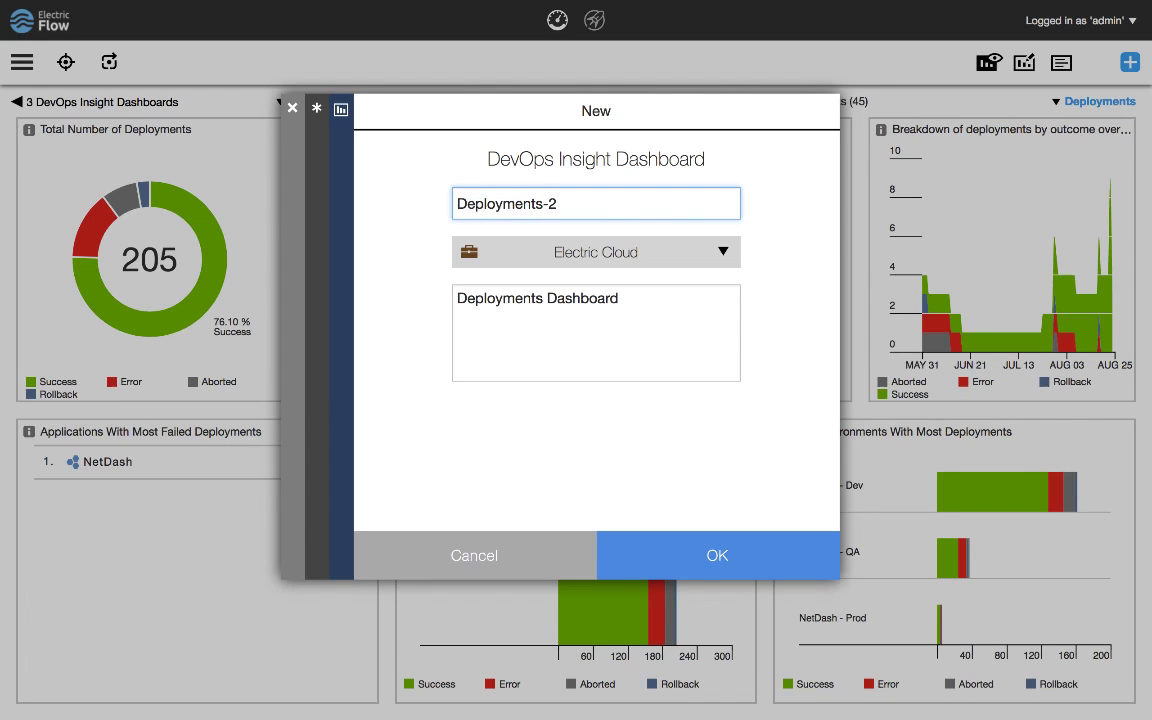
{"action": "left_click", "coordinate": [716, 556]}
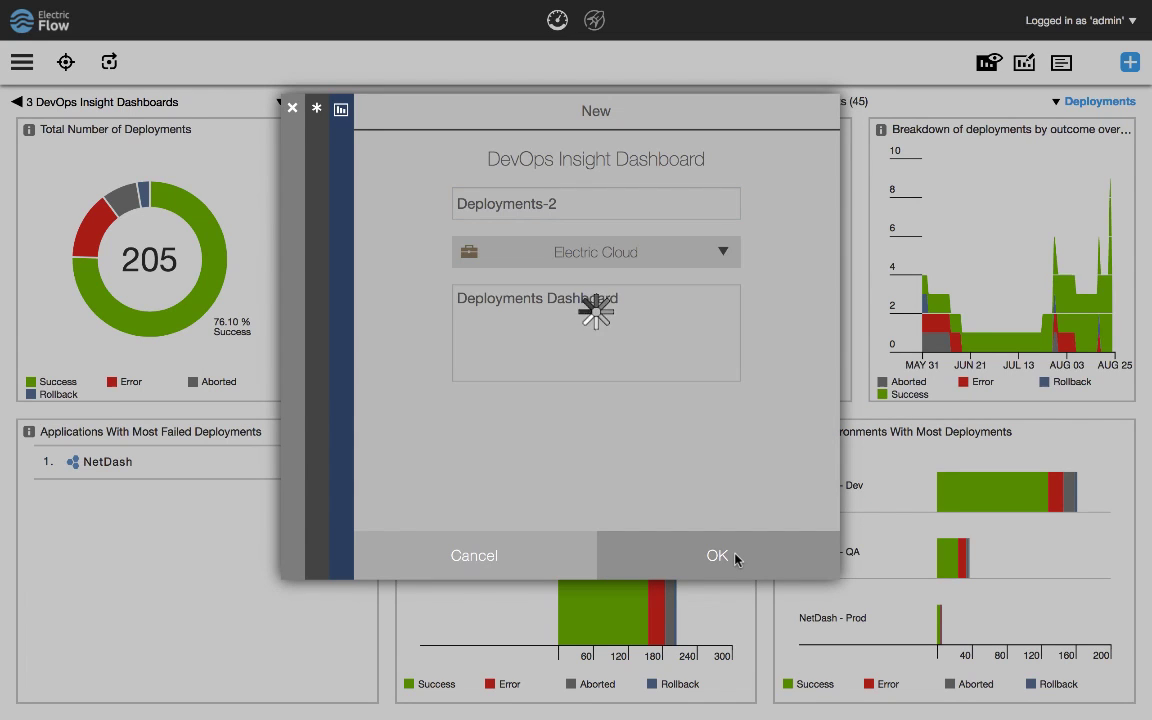
{"action": "left_click", "coordinate": [716, 556]}
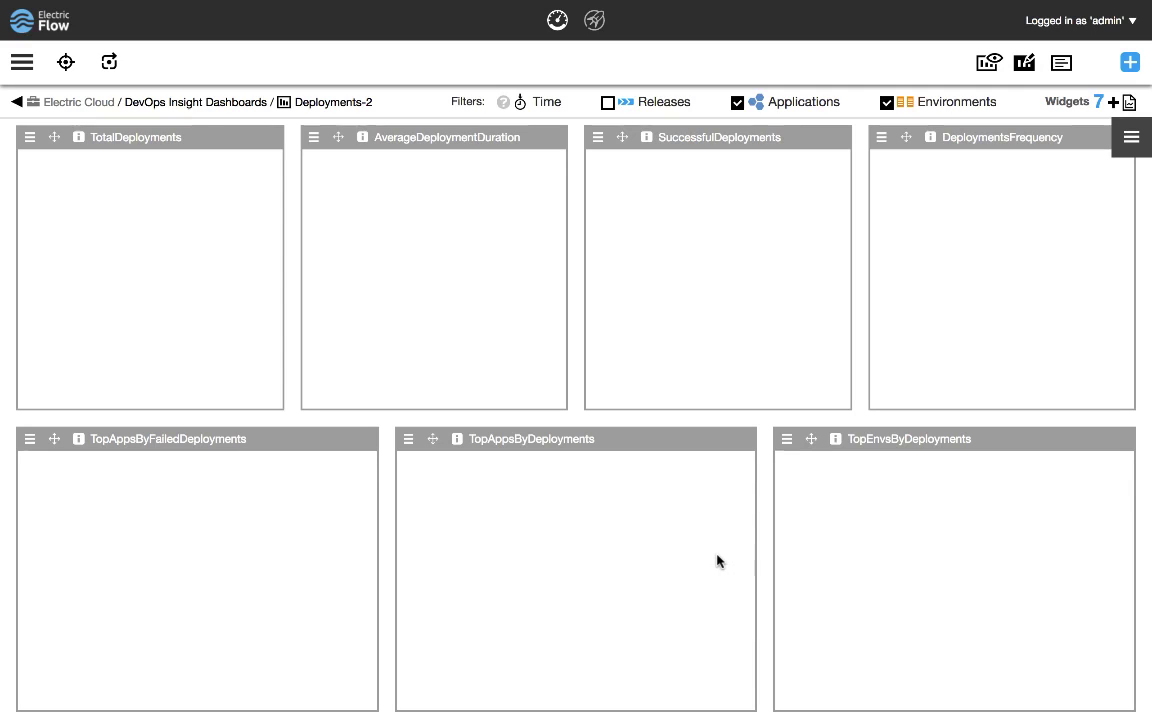
{"action": "mouse_move", "coordinate": [900, 164]}
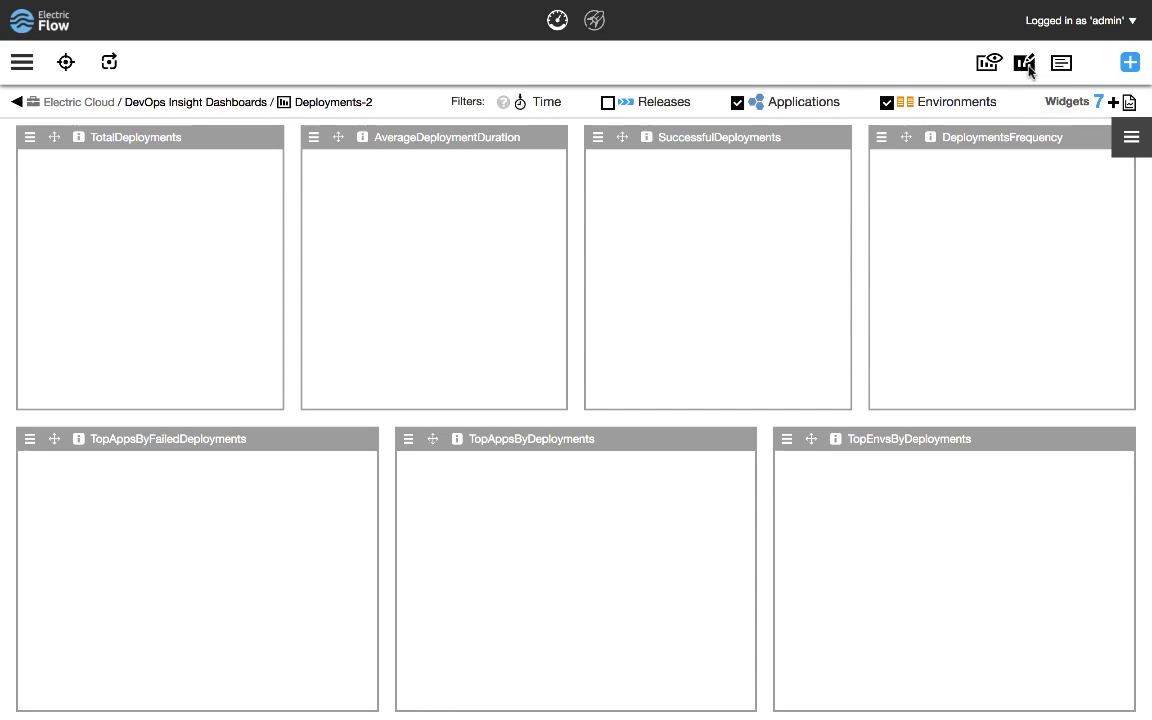
{"action": "left_click_drag", "start_coordinate": [336, 136], "coordinate": [620, 136]}
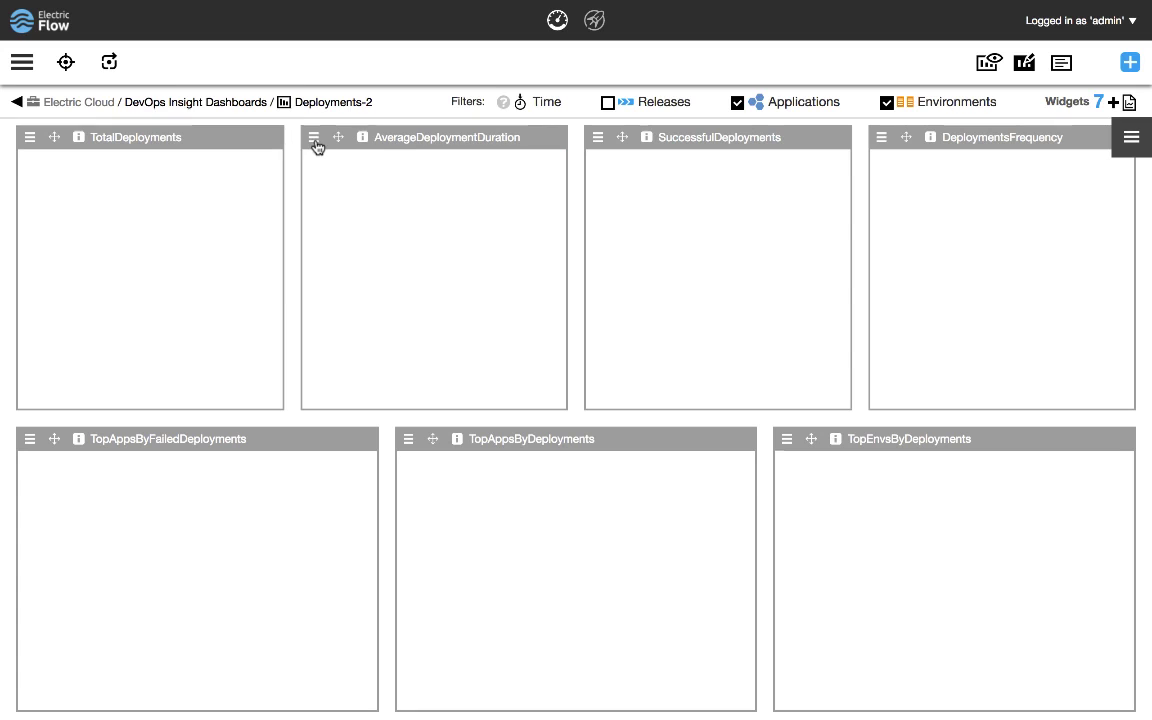
{"action": "left_click", "coordinate": [314, 136]}
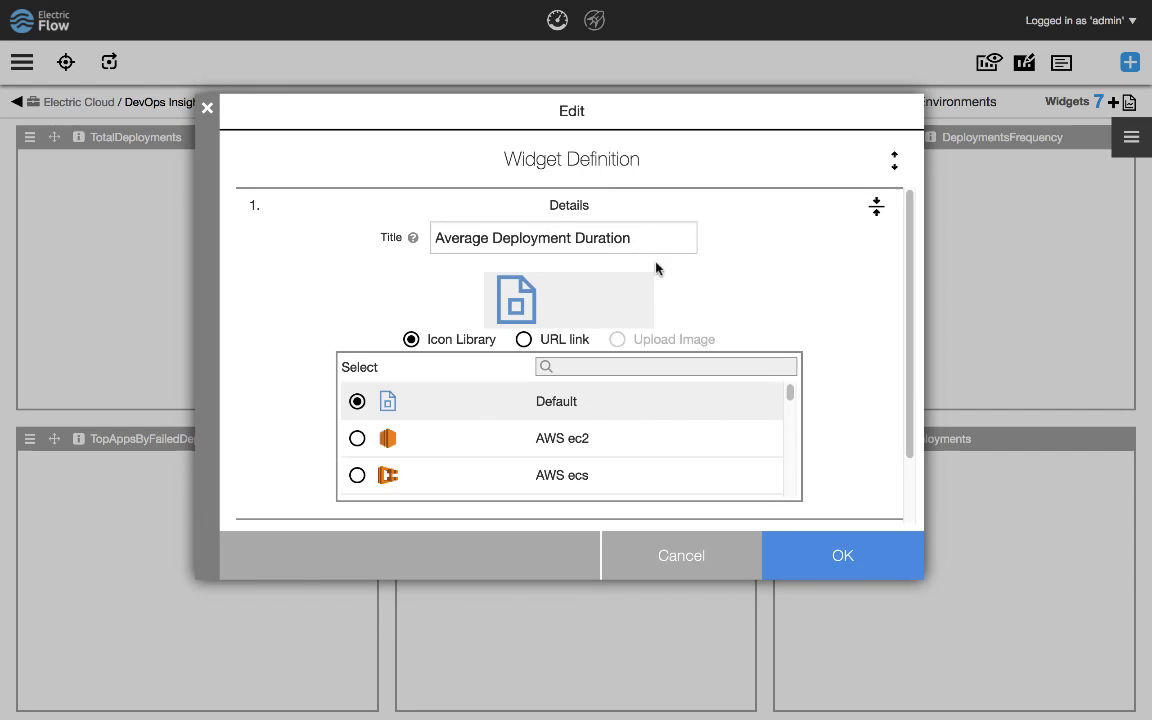
{"action": "scroll", "scroll_direction": "down", "scroll_amount": 3}
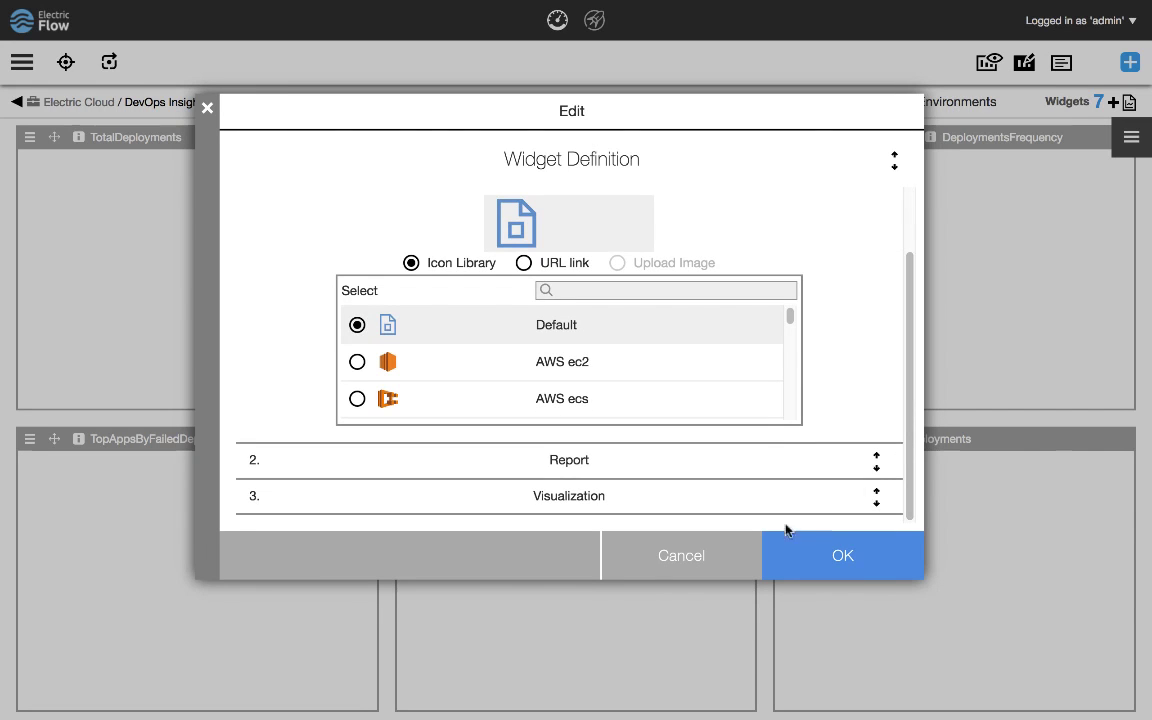
{"action": "mouse_move", "coordinate": [878, 498]}
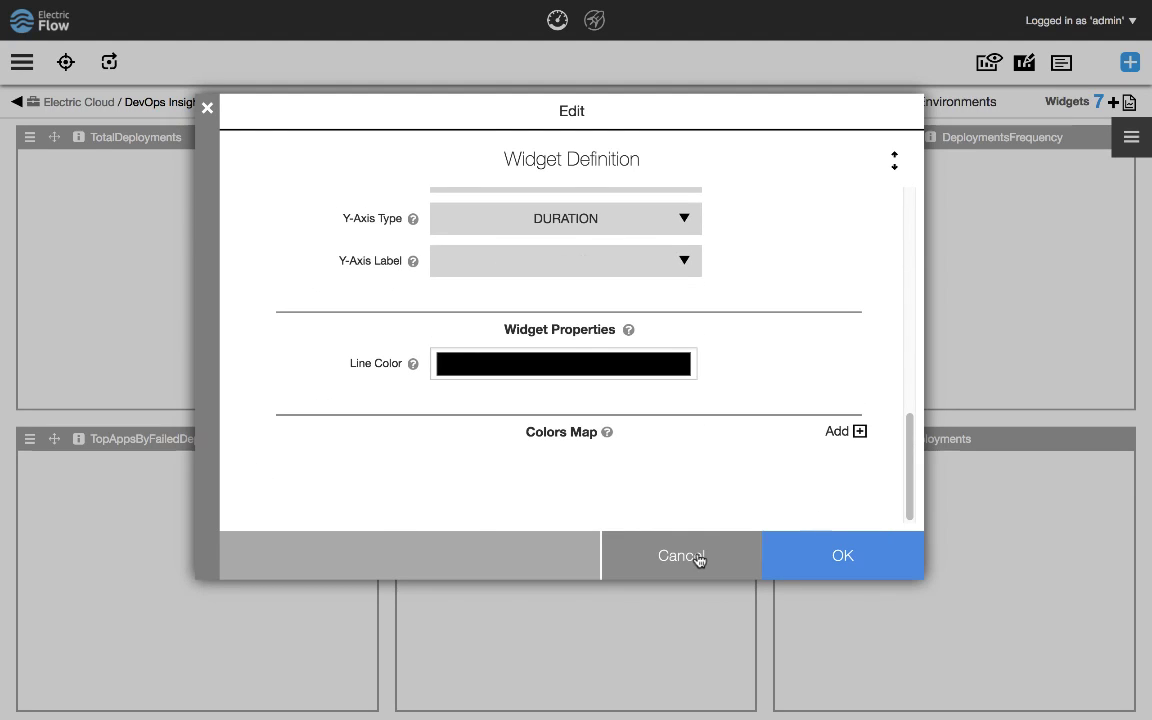
{"action": "left_click", "coordinate": [680, 556]}
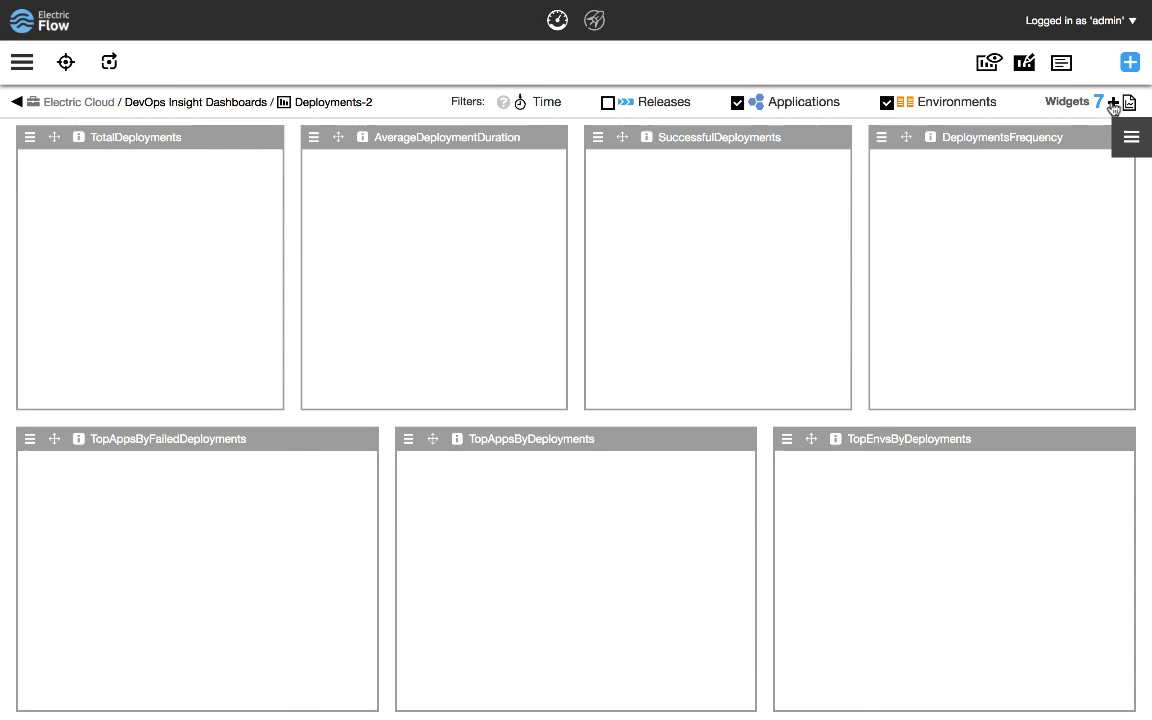
- Add a new blank widget to the Deployments-2 layout
{"action": "left_click", "coordinate": [1110, 100]}
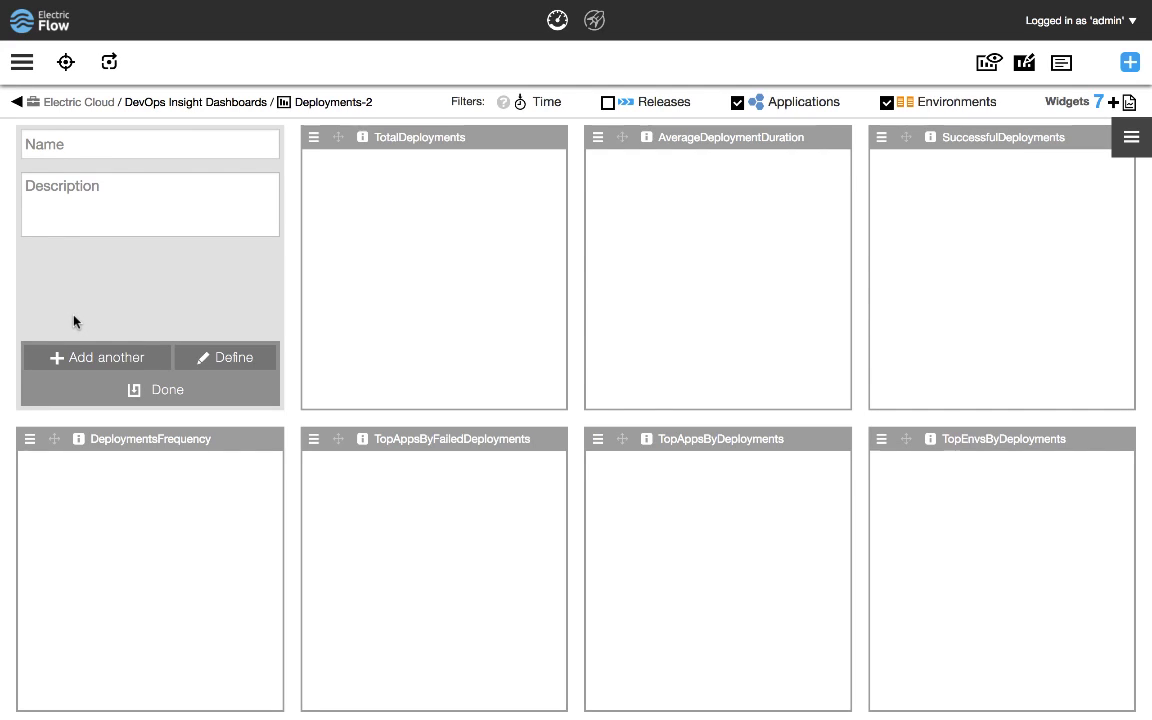
{"action": "mouse_move", "coordinate": [790, 132]}
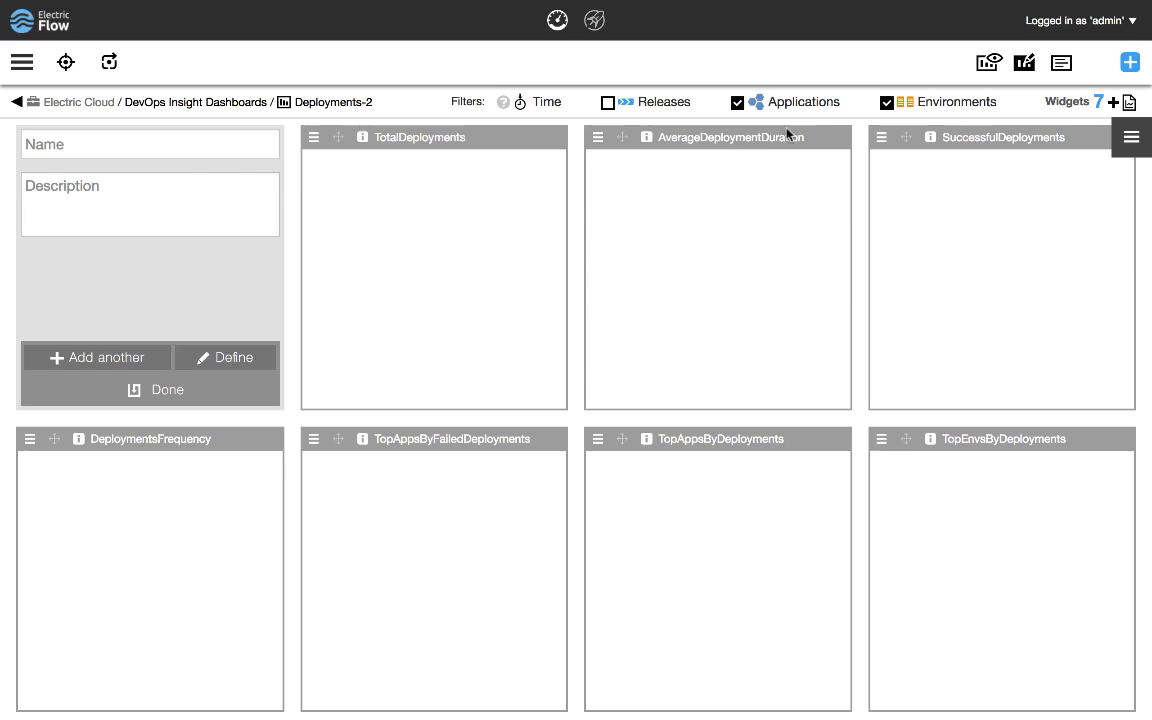